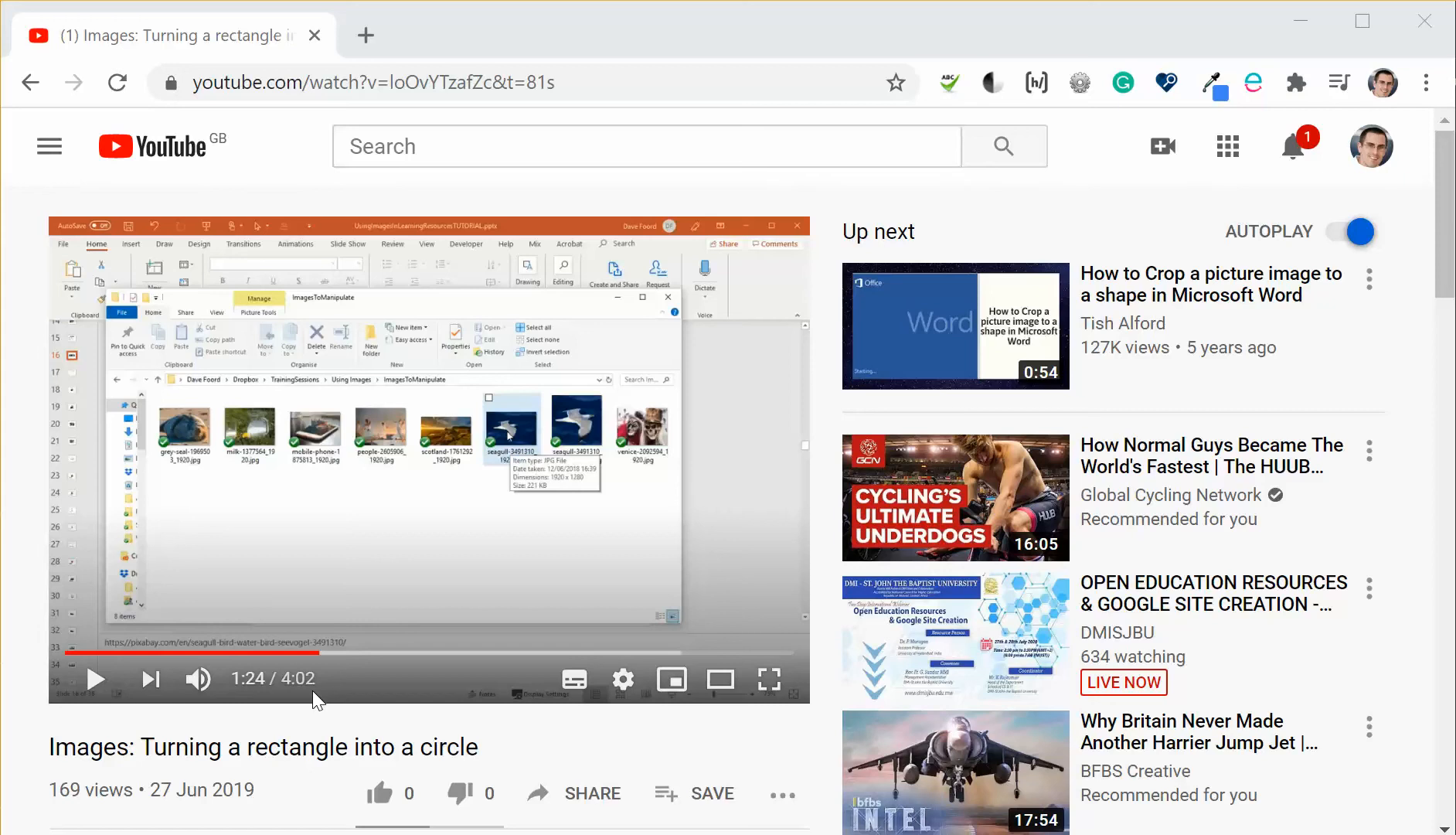
mouse_move(592, 795)
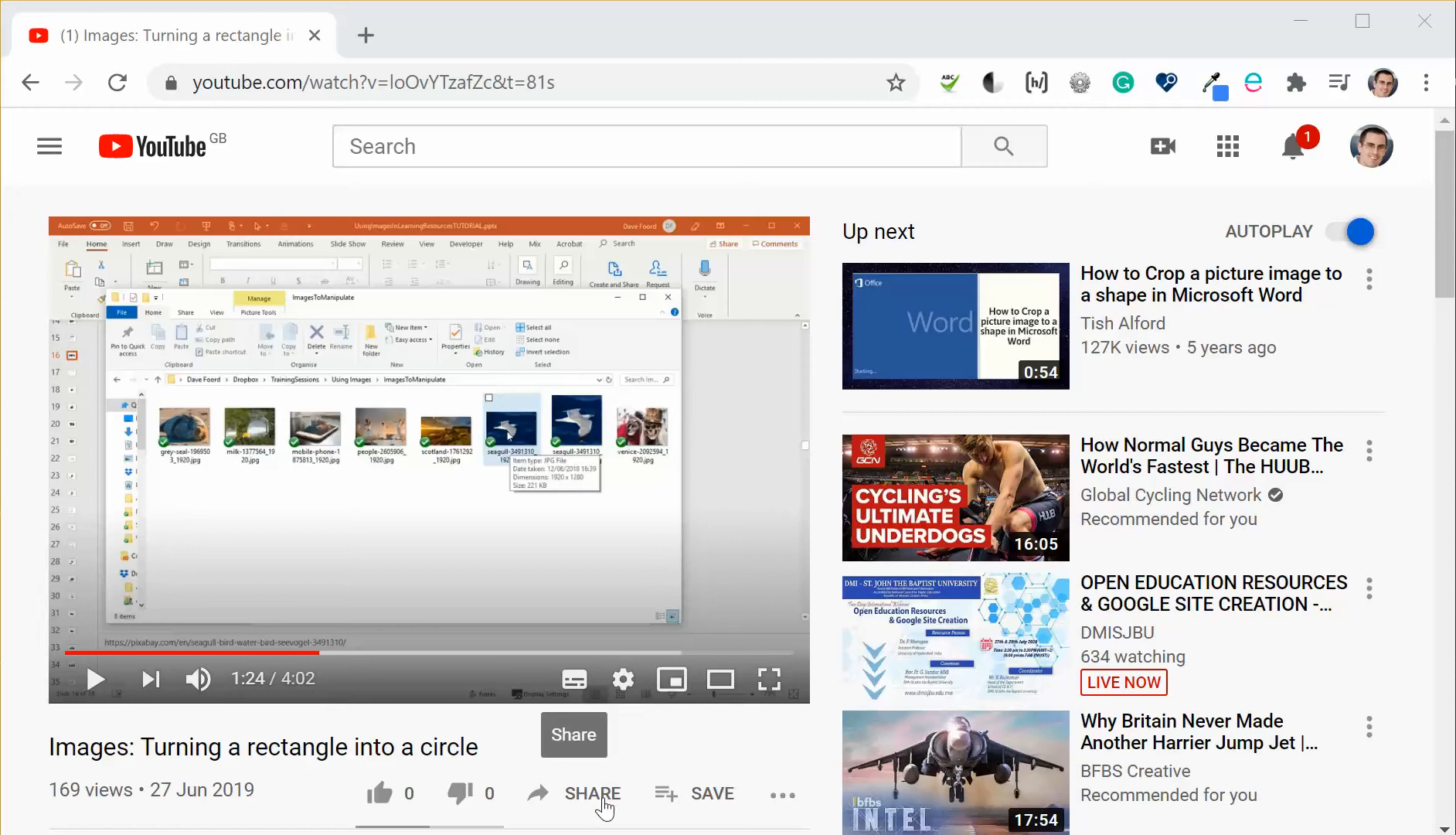
Step: Bring up the iframe embed code for the tutorial video via its Share dialog
click(592, 795)
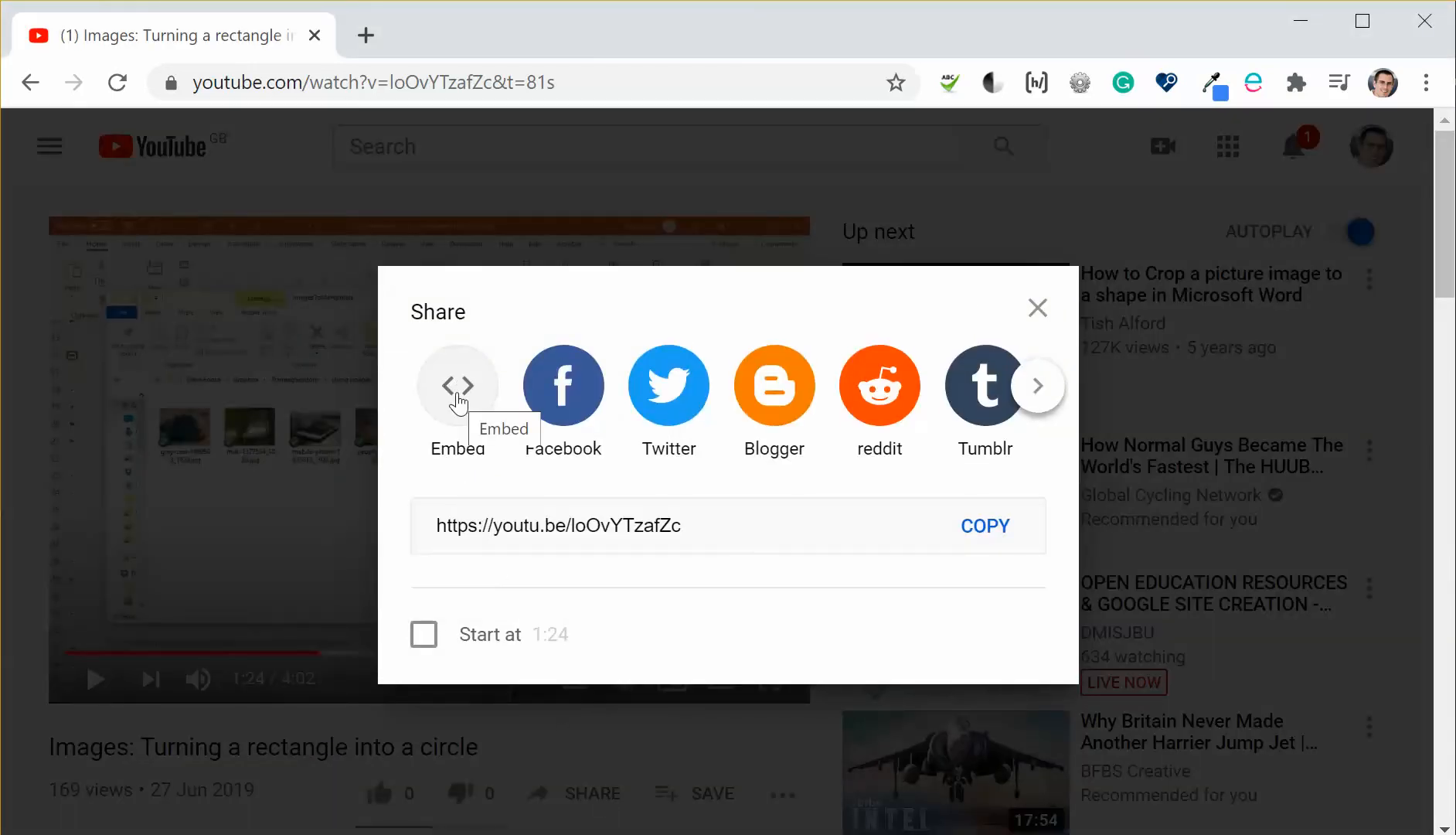
click(457, 385)
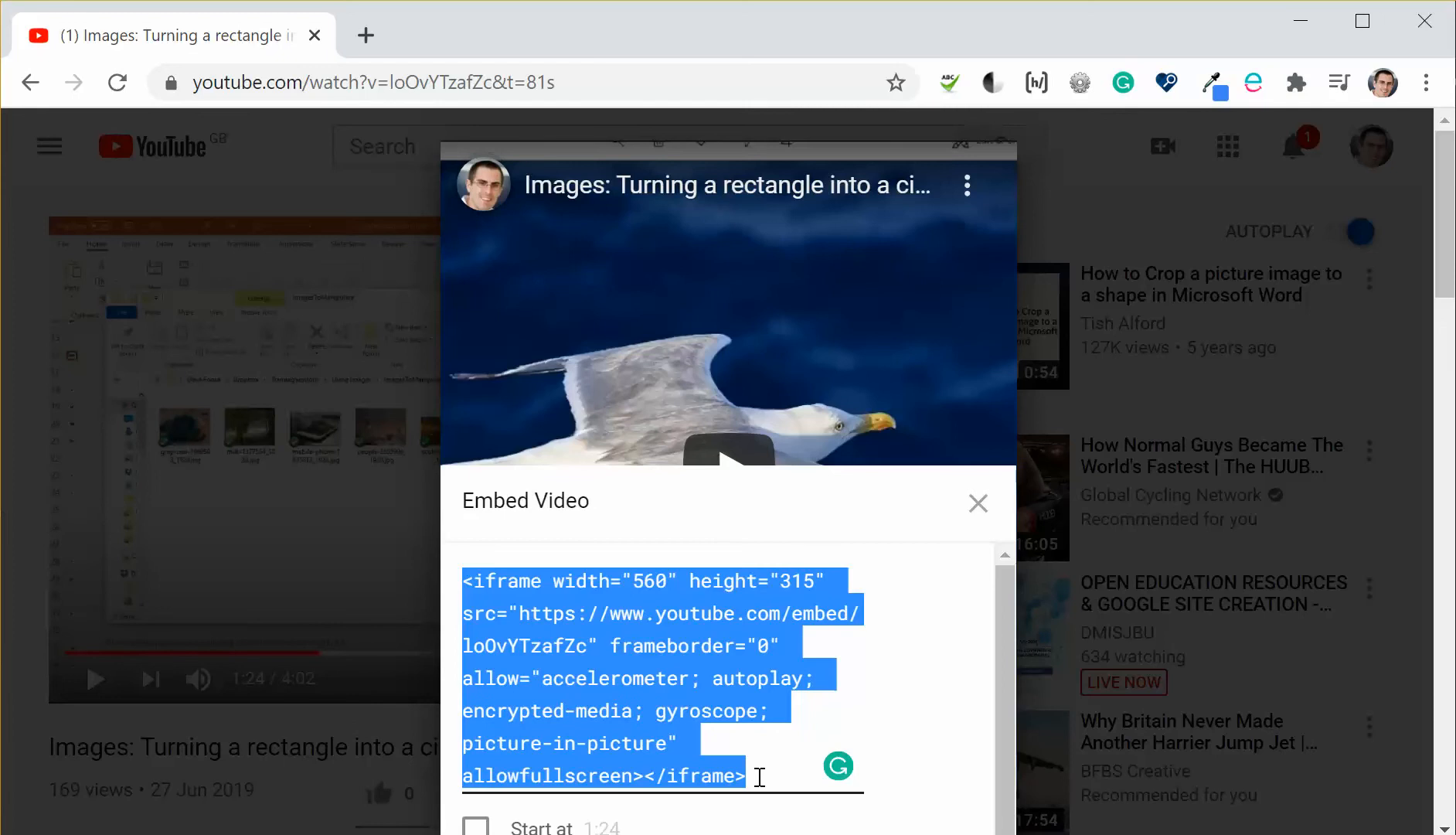
mouse_move(874, 724)
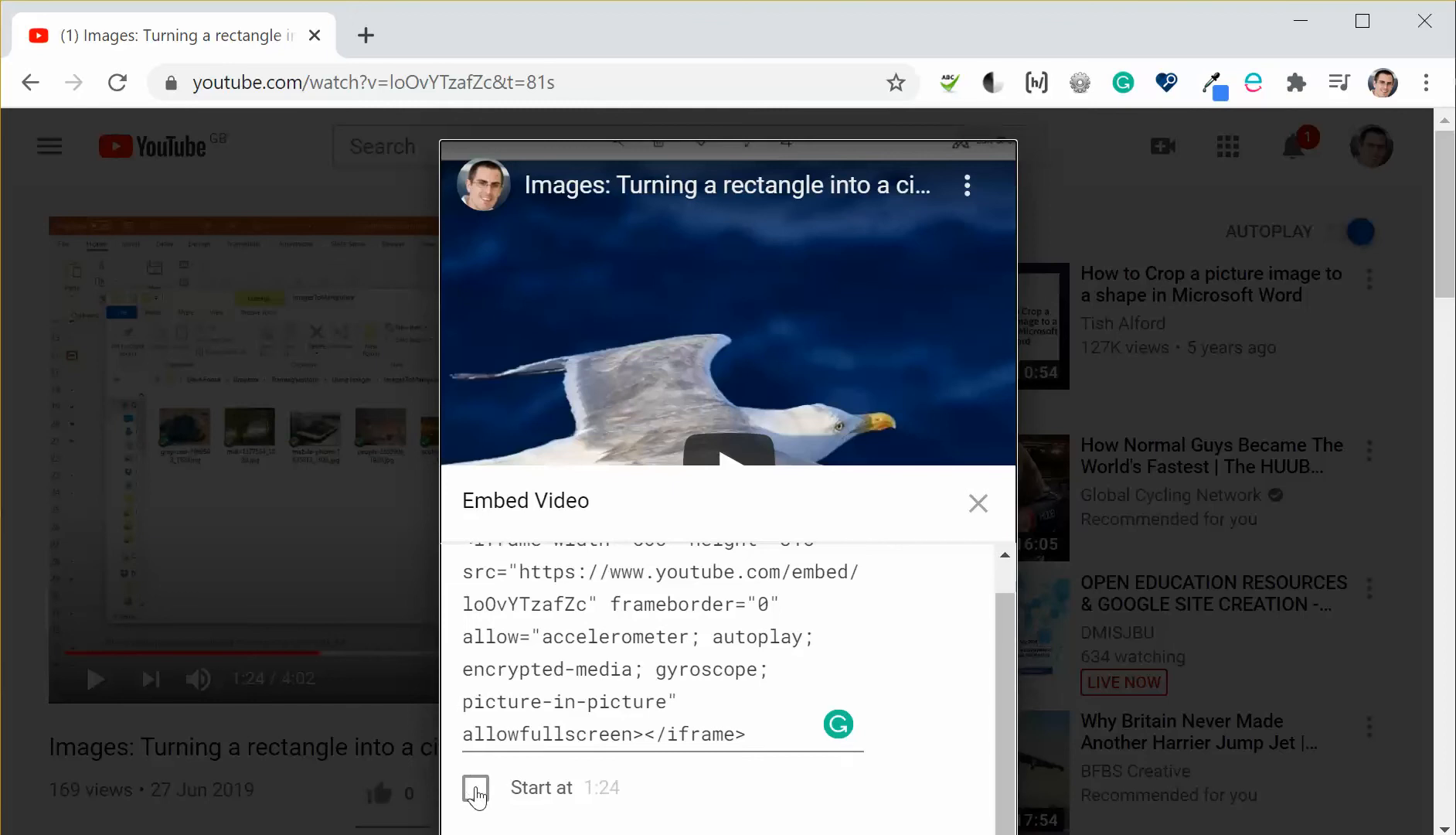
Step: Enable 'Start at' 1:26 so the embed code carries start=86
click(476, 788)
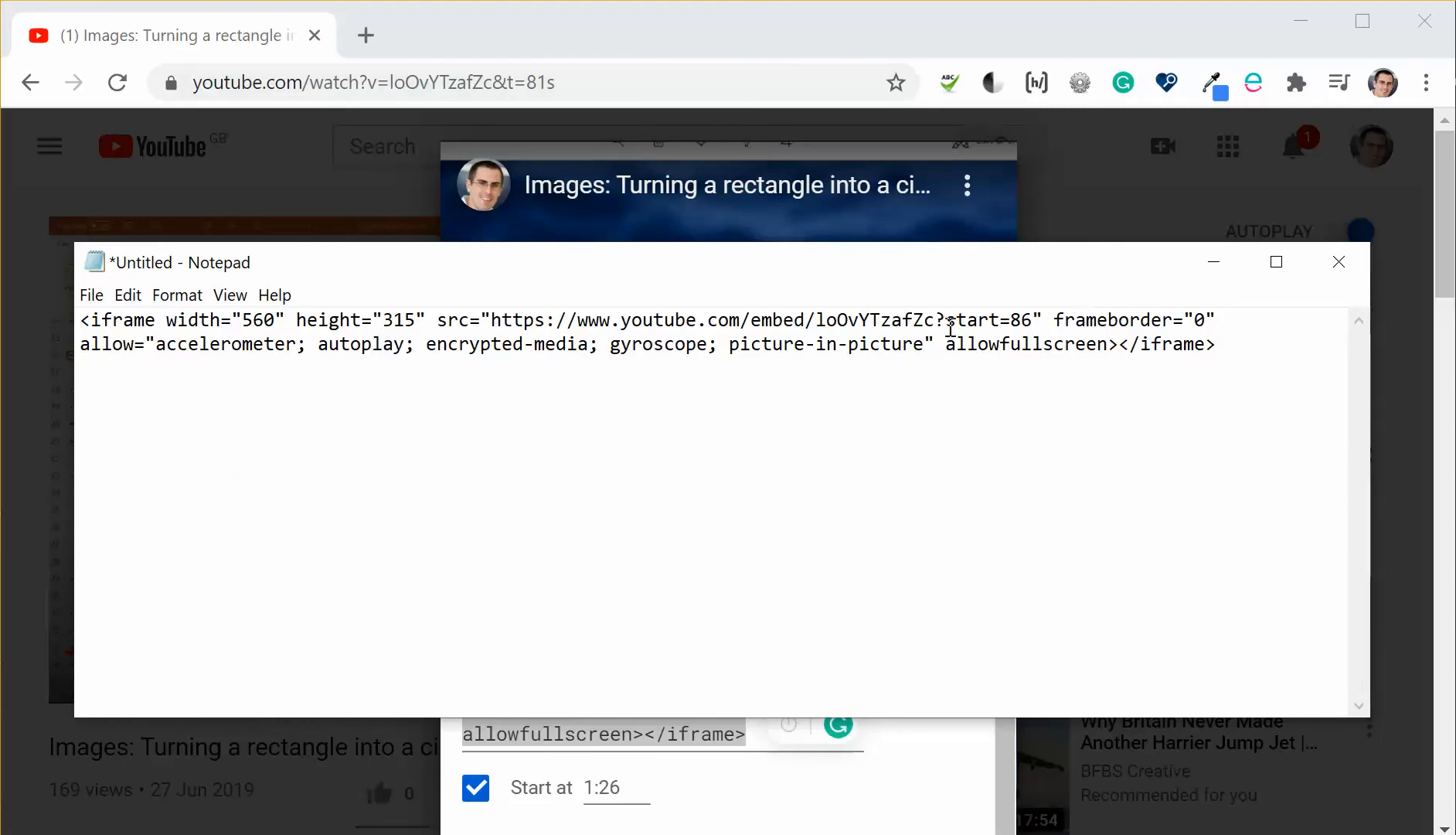
double_click(971, 320)
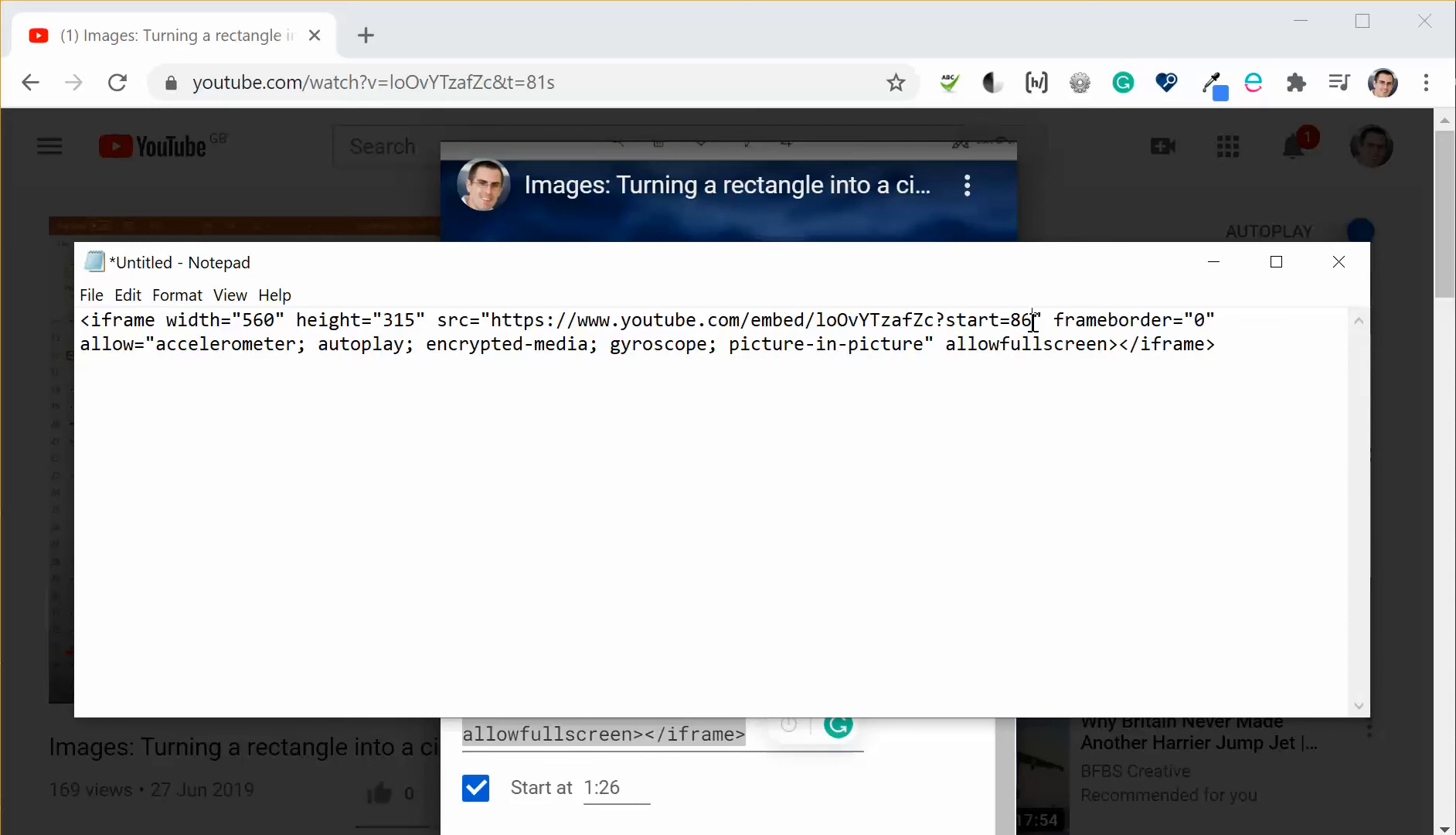
Step: Append ;end=145 after start=86 in the iframe src URL
text(;)
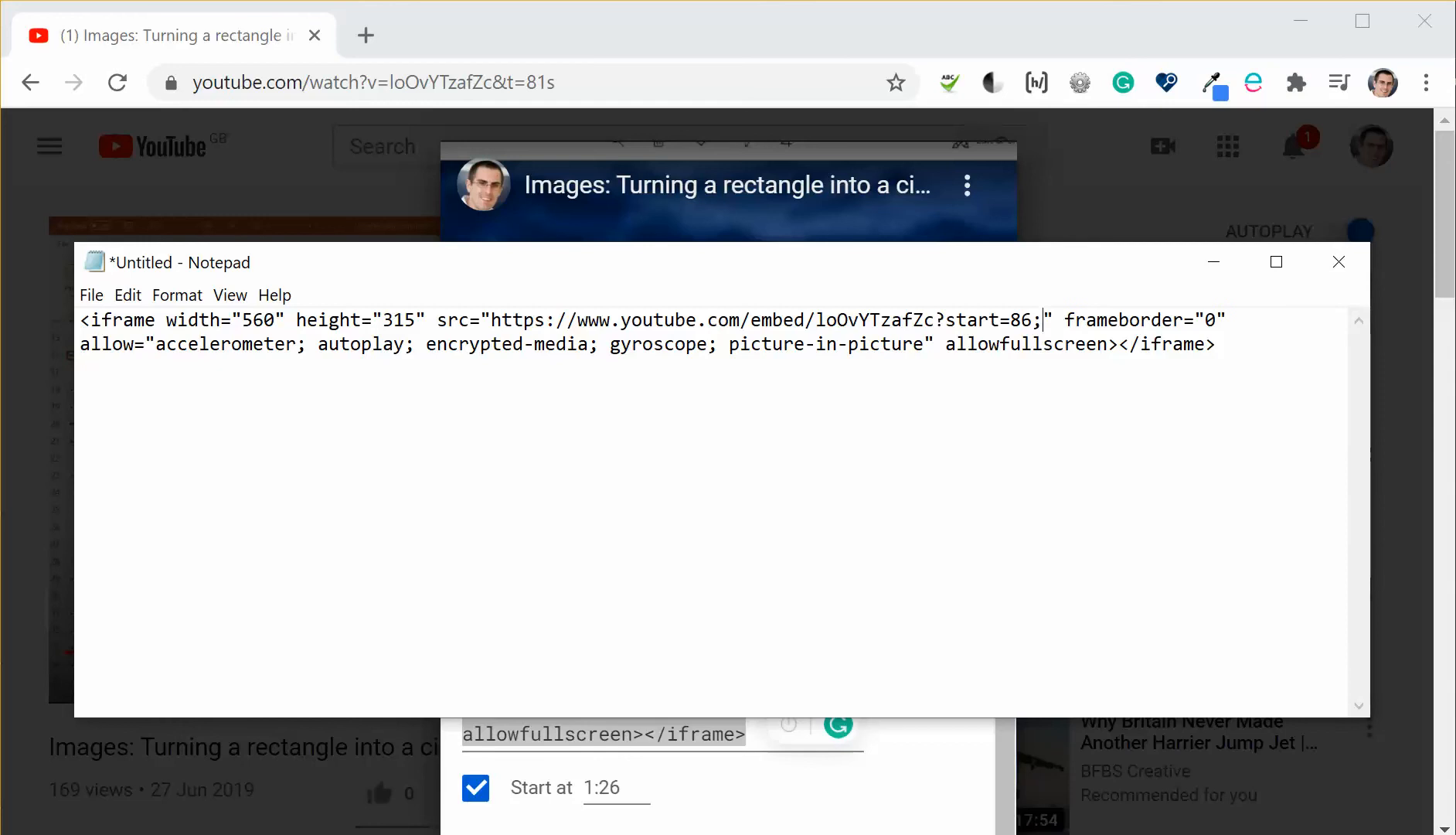
text(end=)
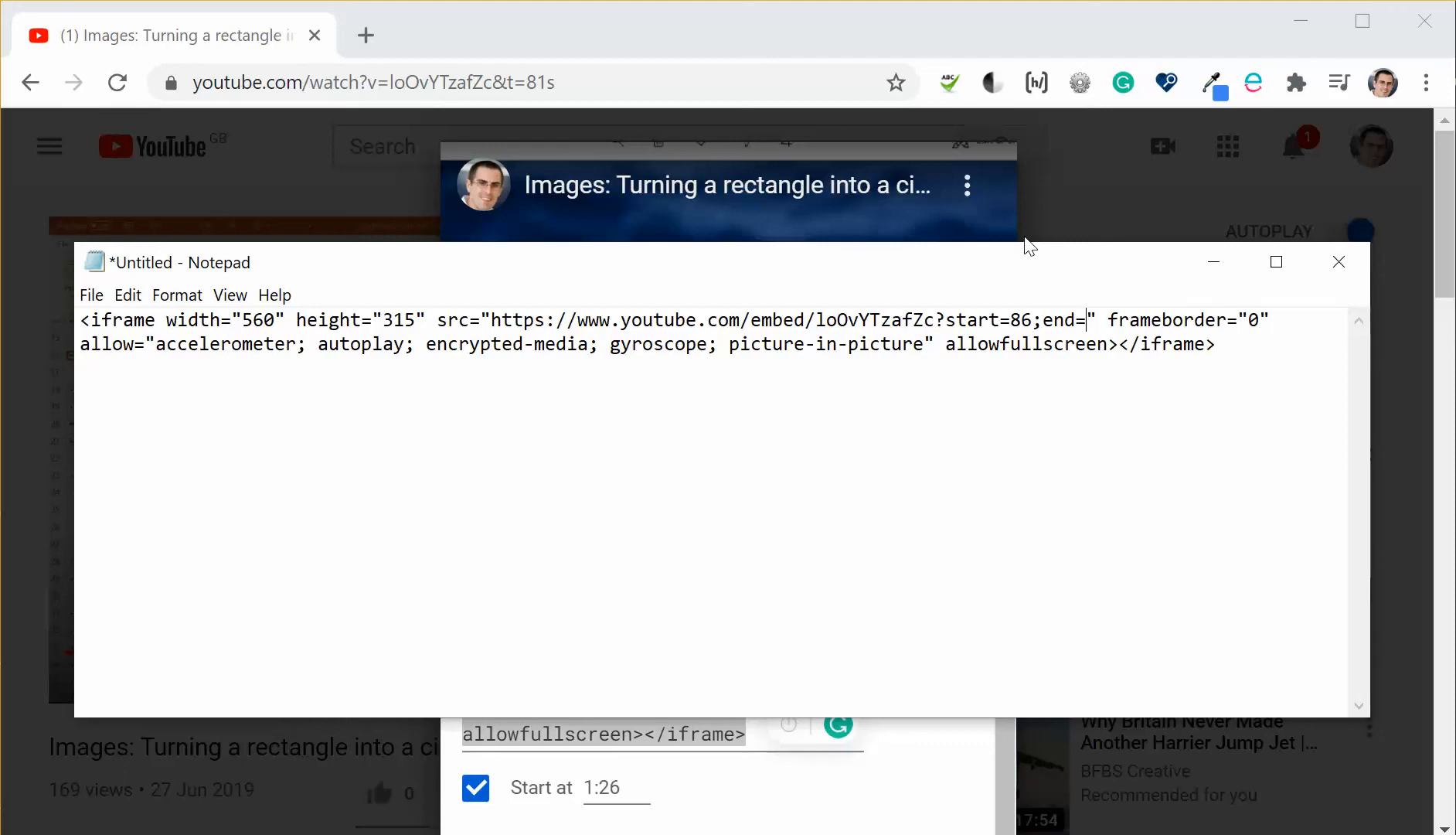
text(145)
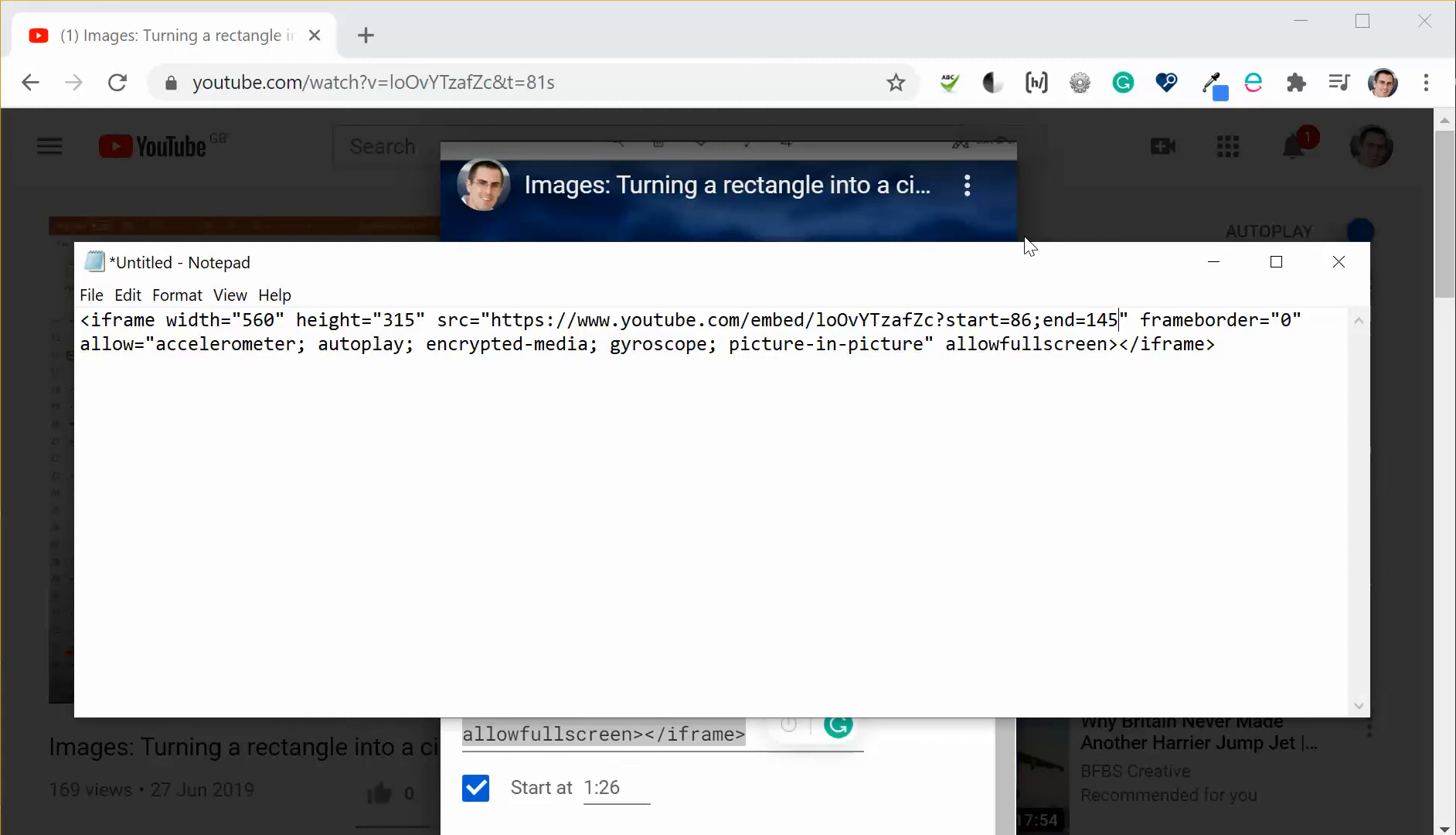
Step: Begin appending ;rel=0 after end=145 in the iframe src URL
text(;)
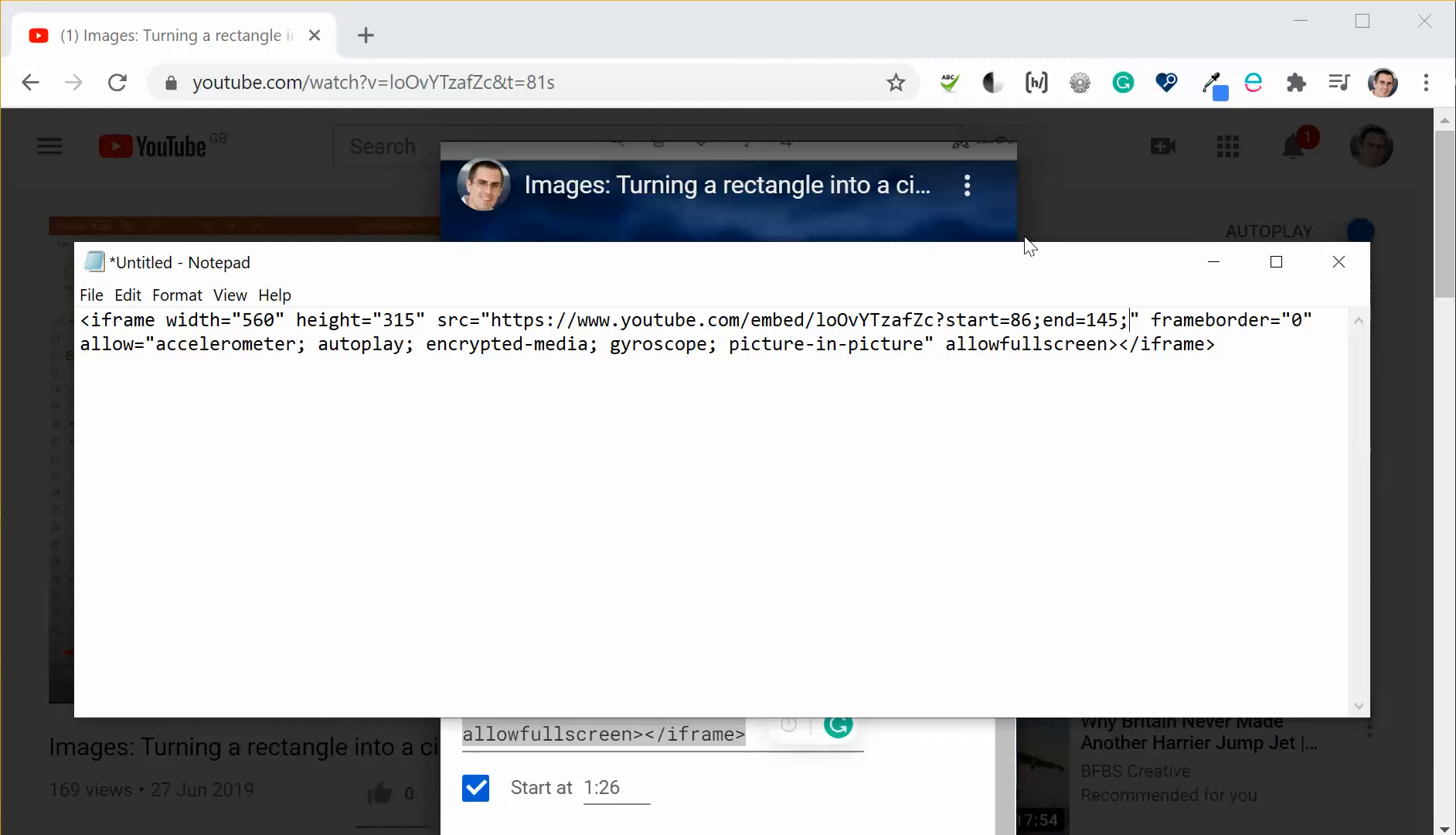
text(re)
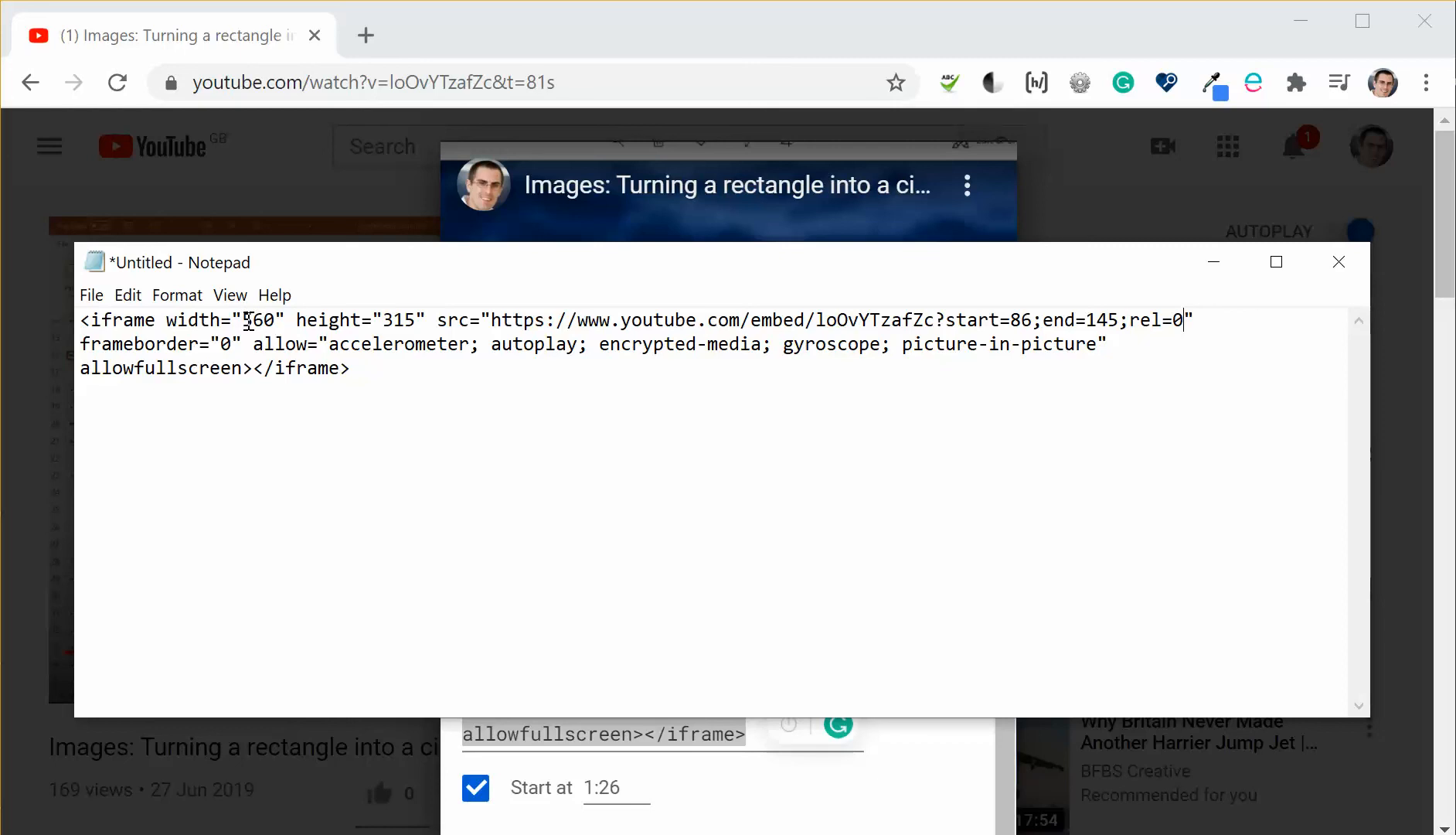
double_click(256, 320)
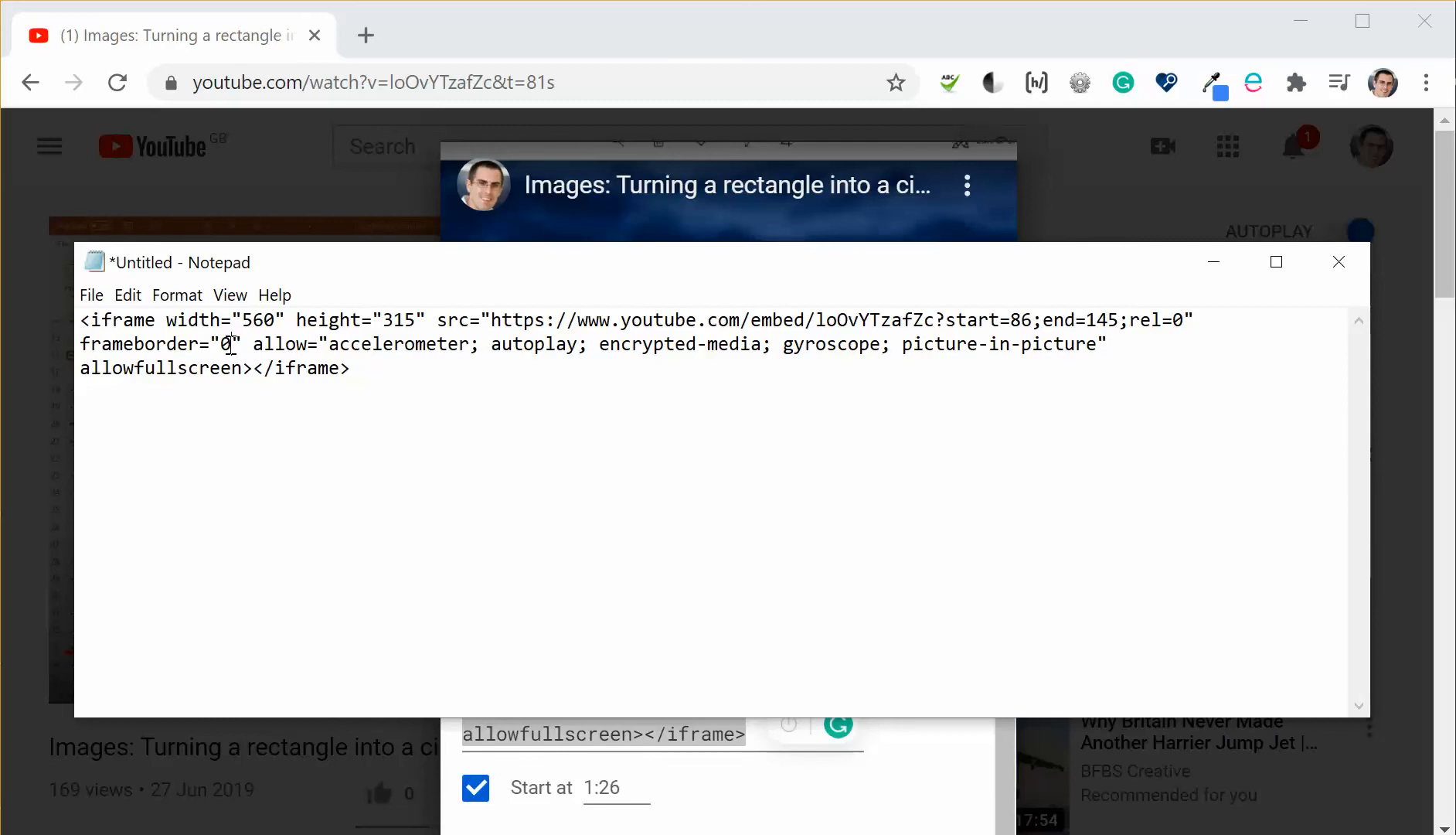
text(1)
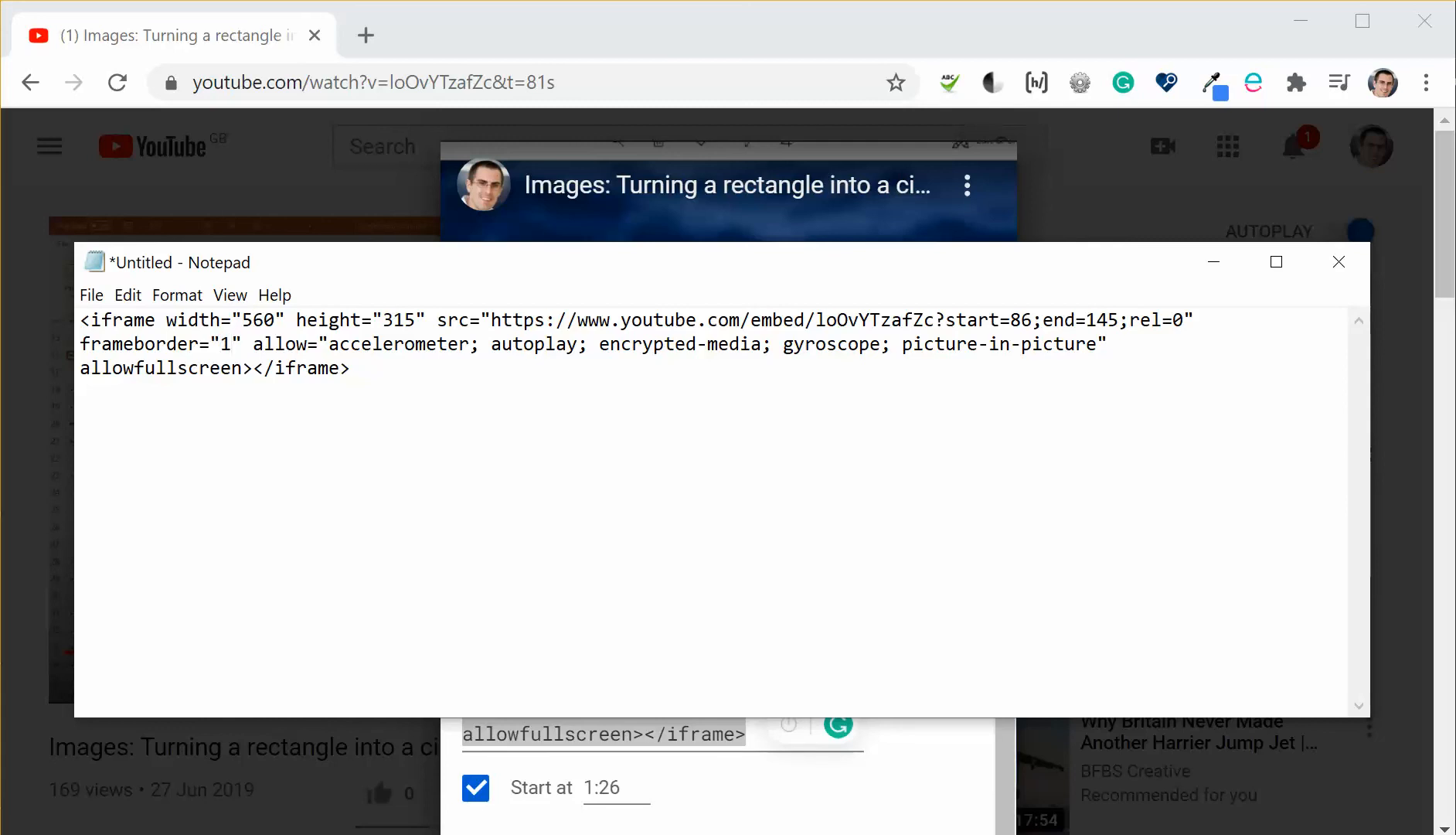
click(232, 345)
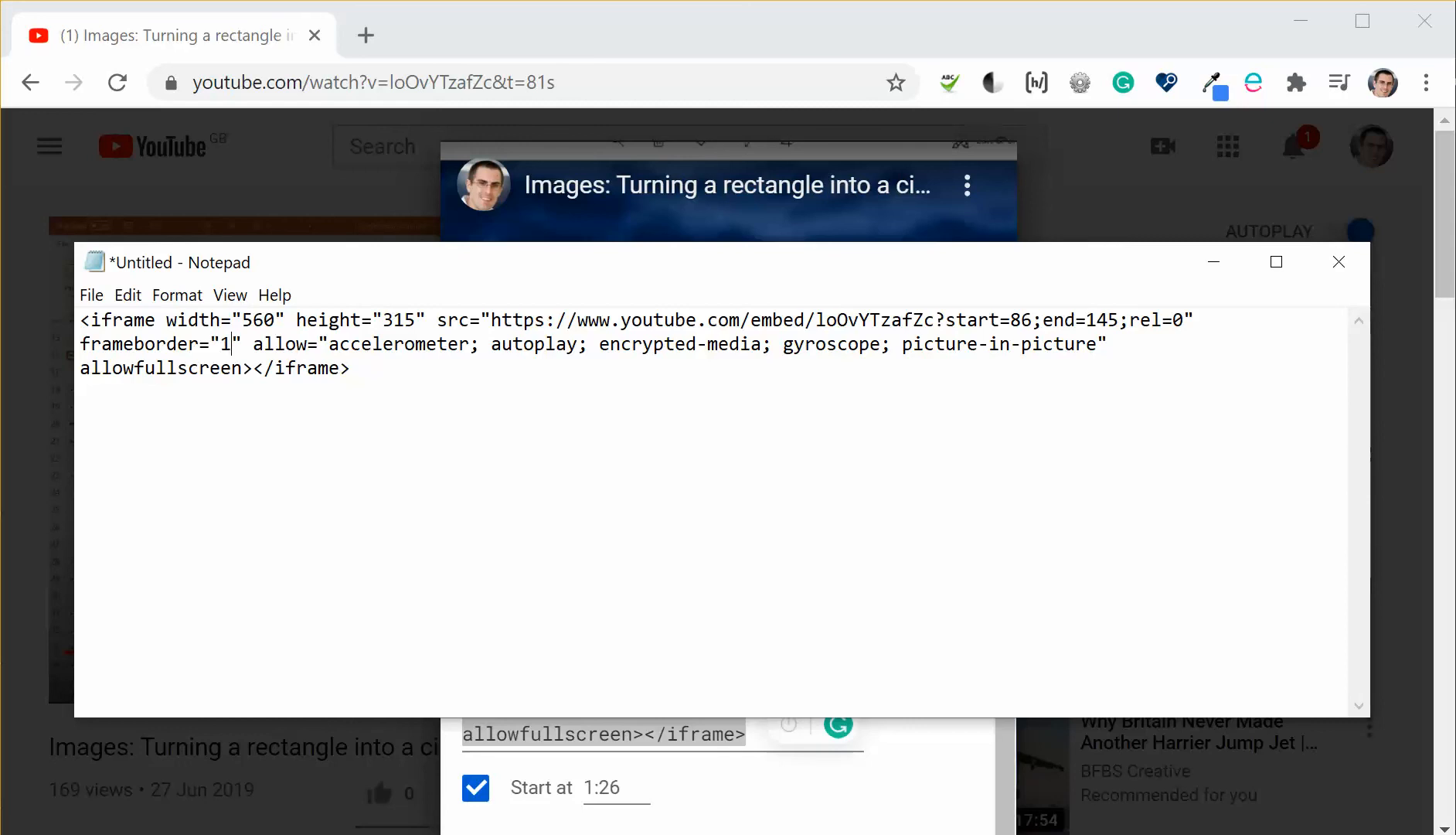
text(0)
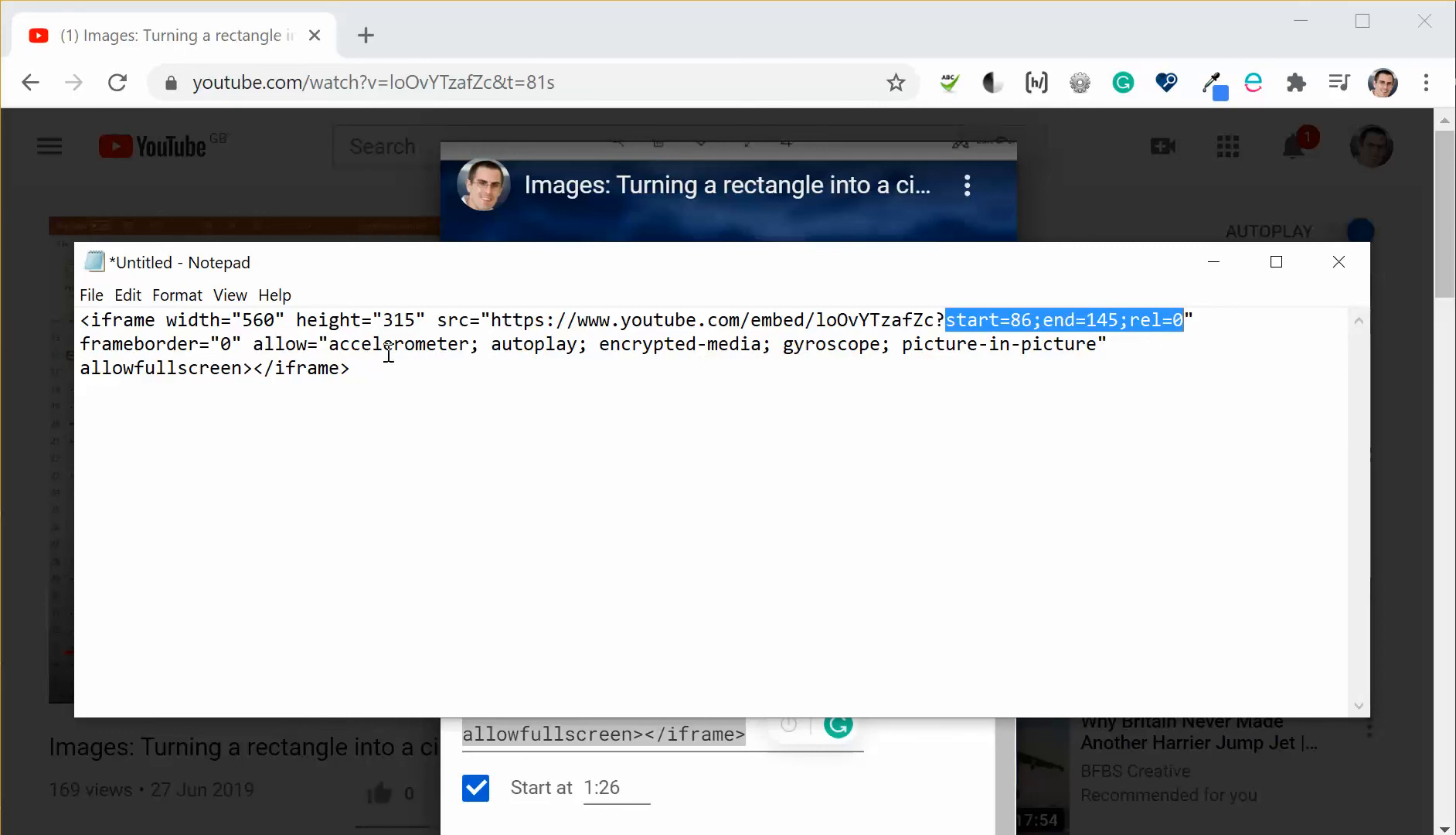
key(ctrl+a)
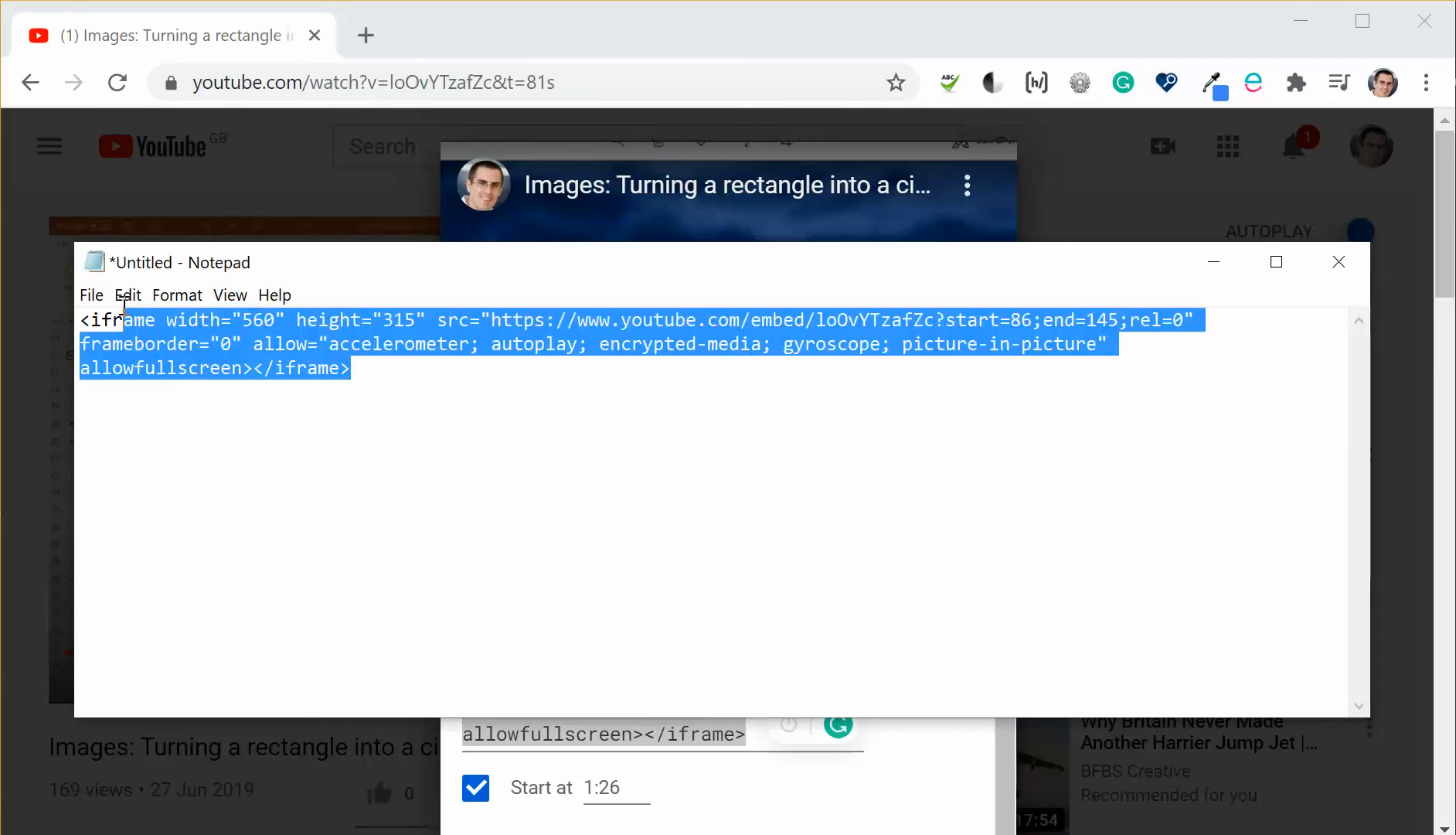